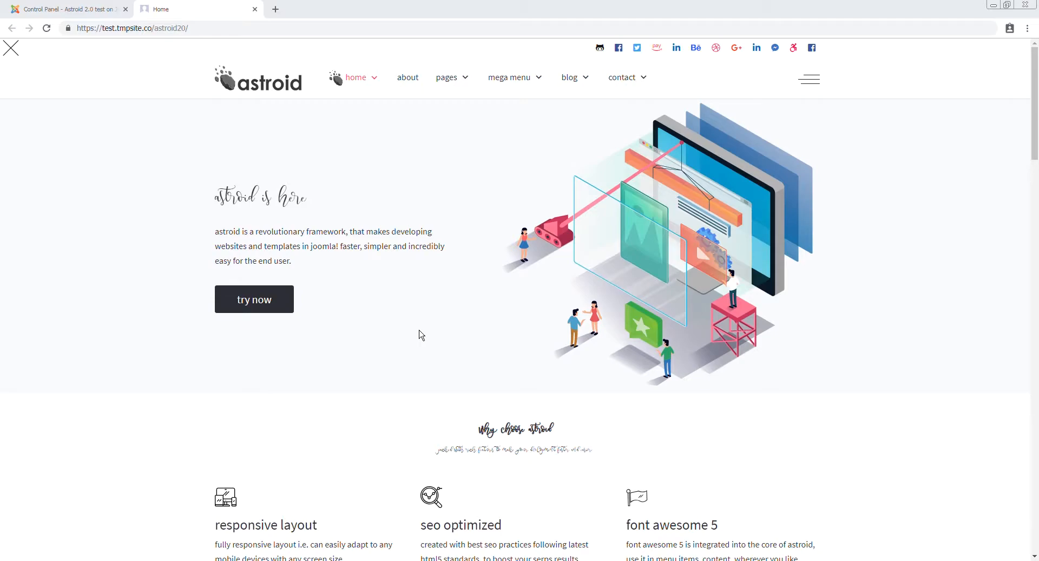
mouse_move(412, 338)
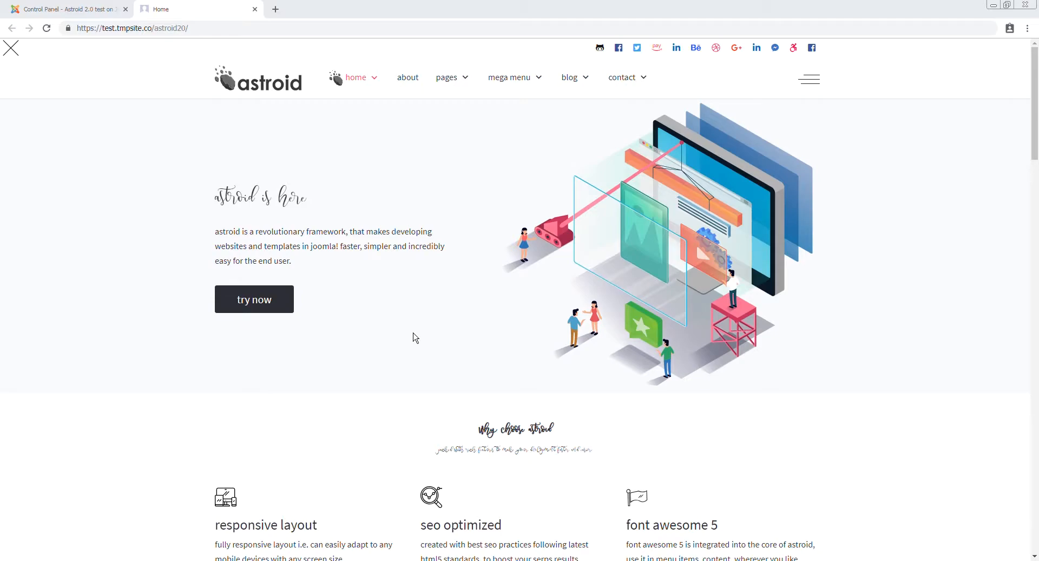
mouse_move(354, 285)
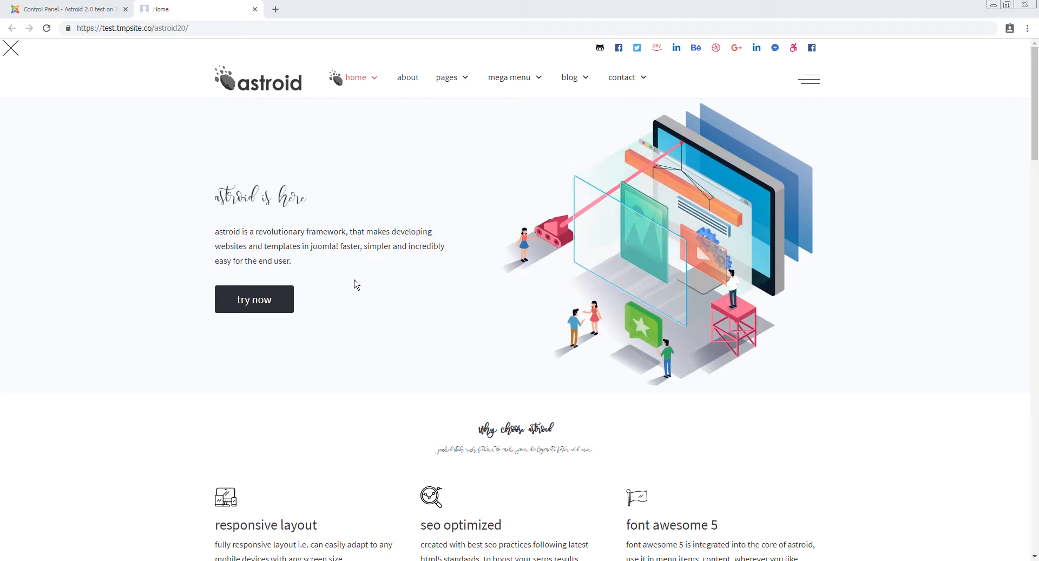
mouse_move(408, 78)
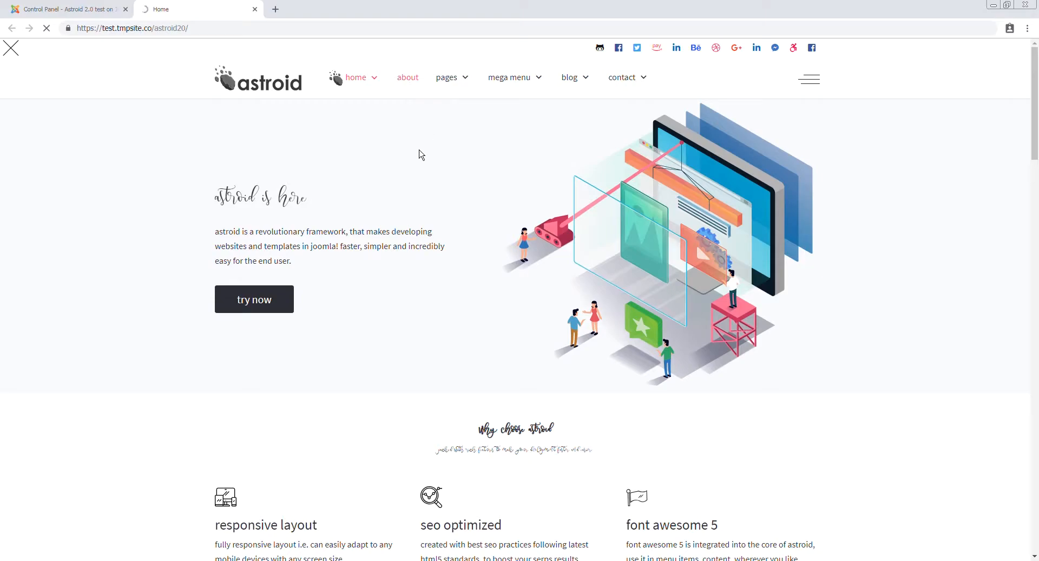
Step: View the About page with its long query-string address (option, view, id, Itemid)
left_click(408, 78)
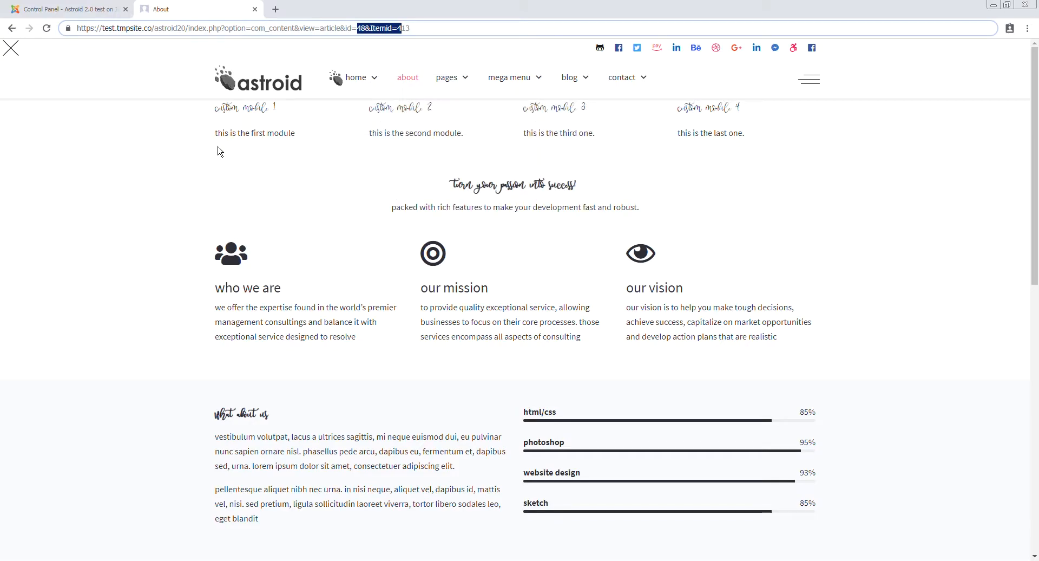
mouse_move(250, 188)
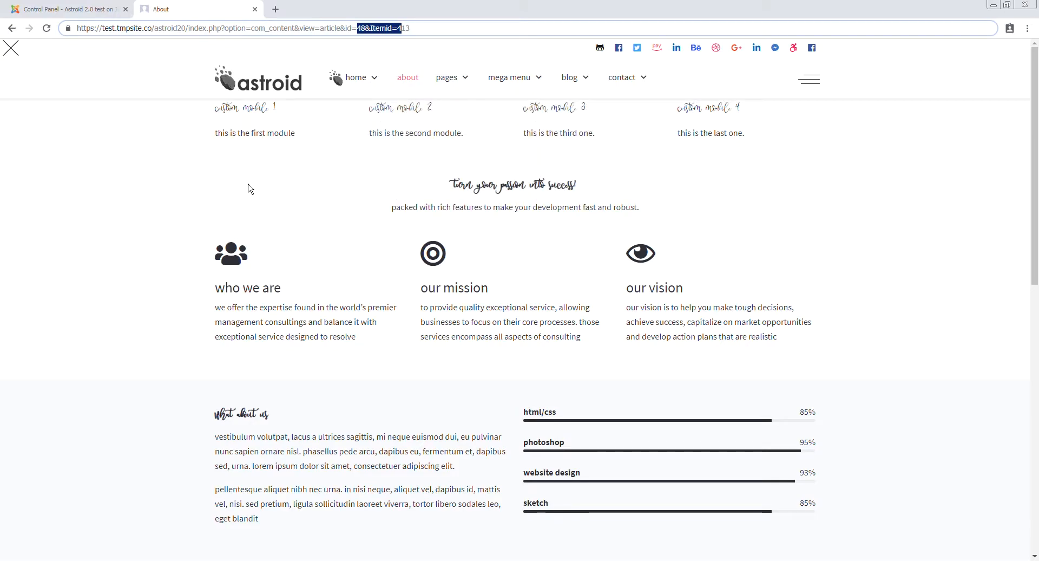
mouse_move(288, 146)
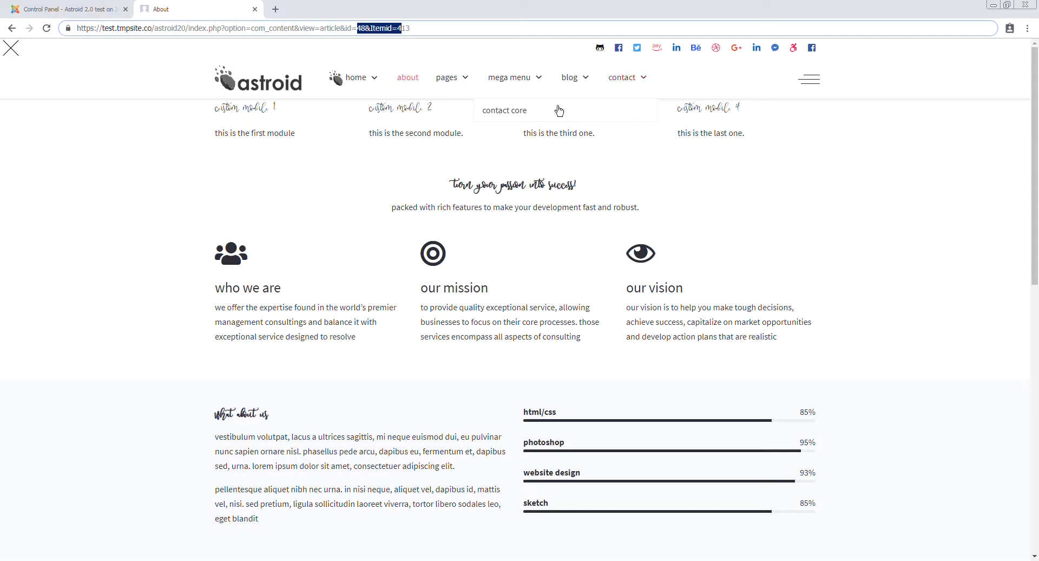
mouse_move(368, 161)
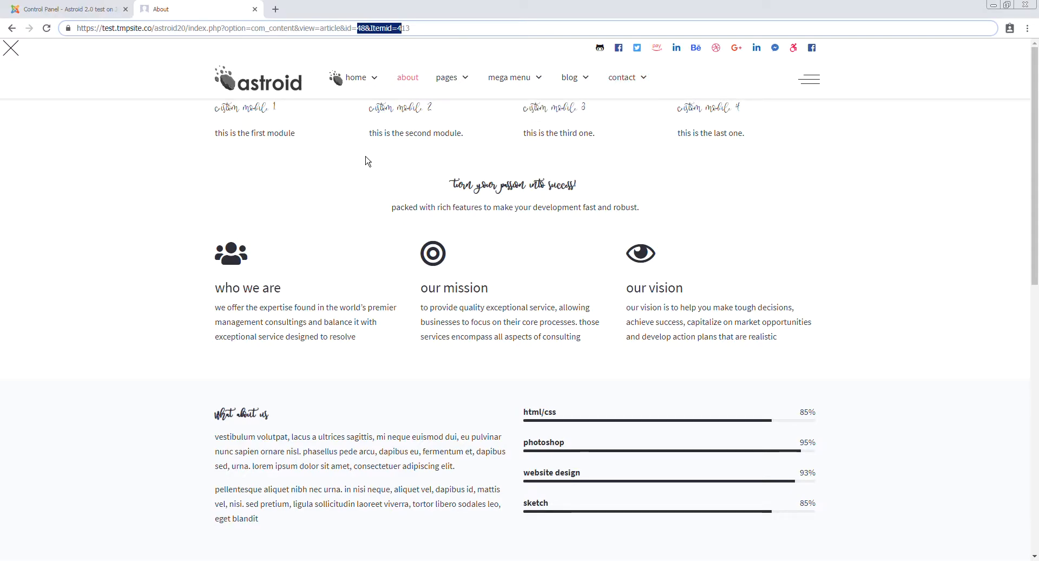
mouse_move(355, 167)
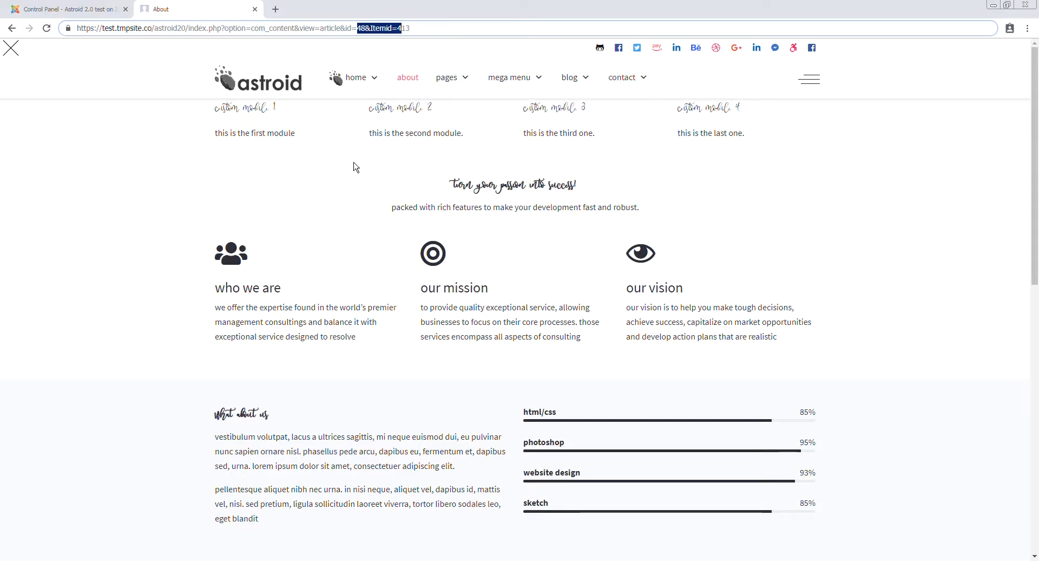
mouse_move(120, 48)
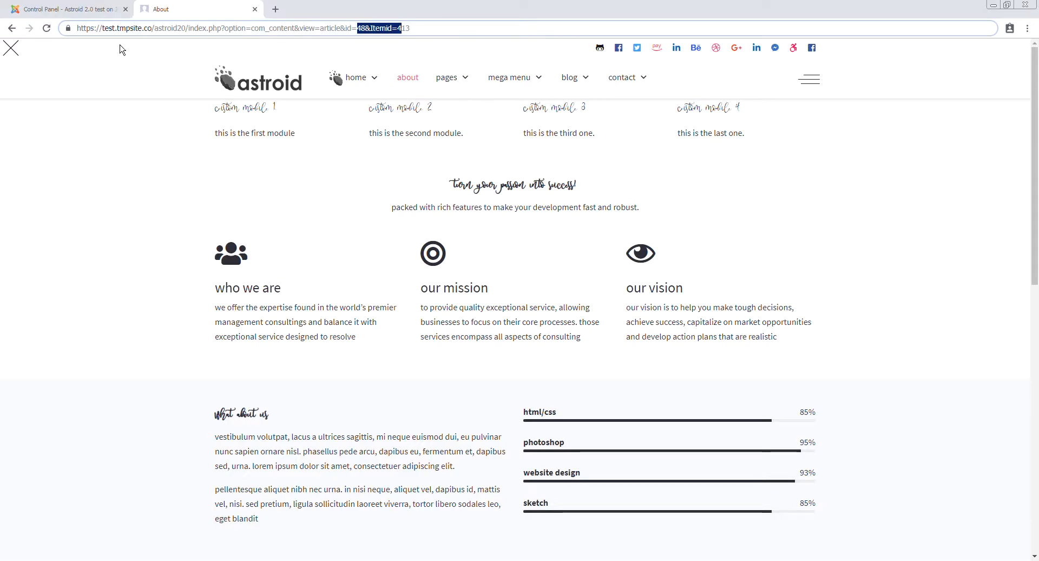
mouse_move(76, 7)
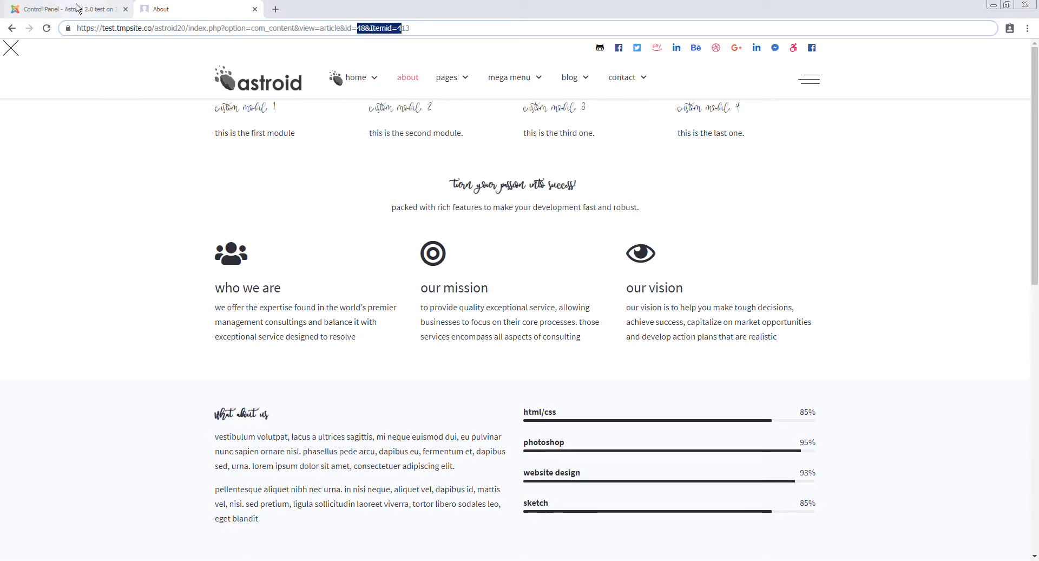
Step: In Global Configuration, set Search Engine Friendly URLs to Yes and save
left_click(66, 9)
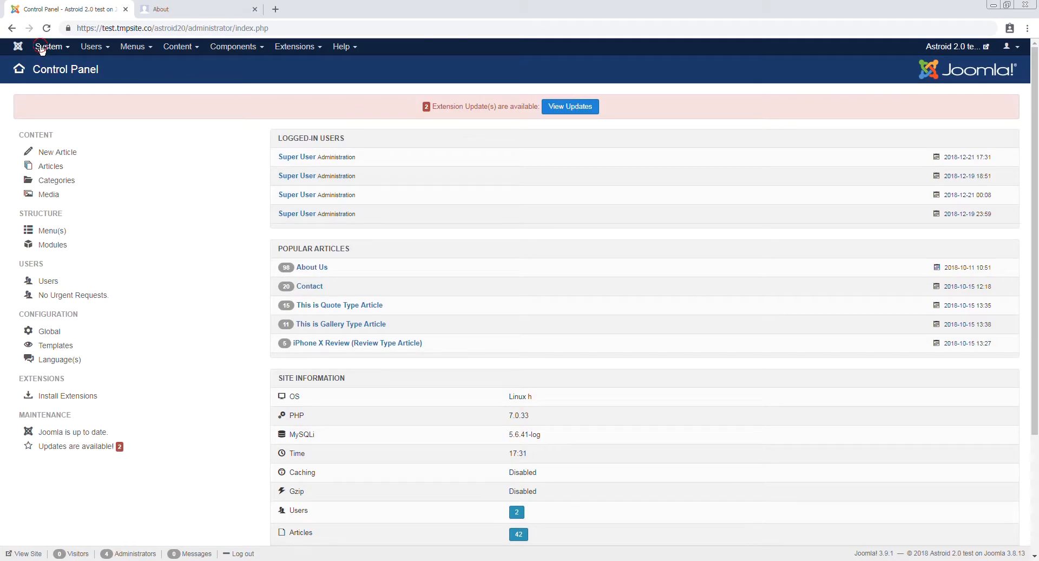
left_click(47, 47)
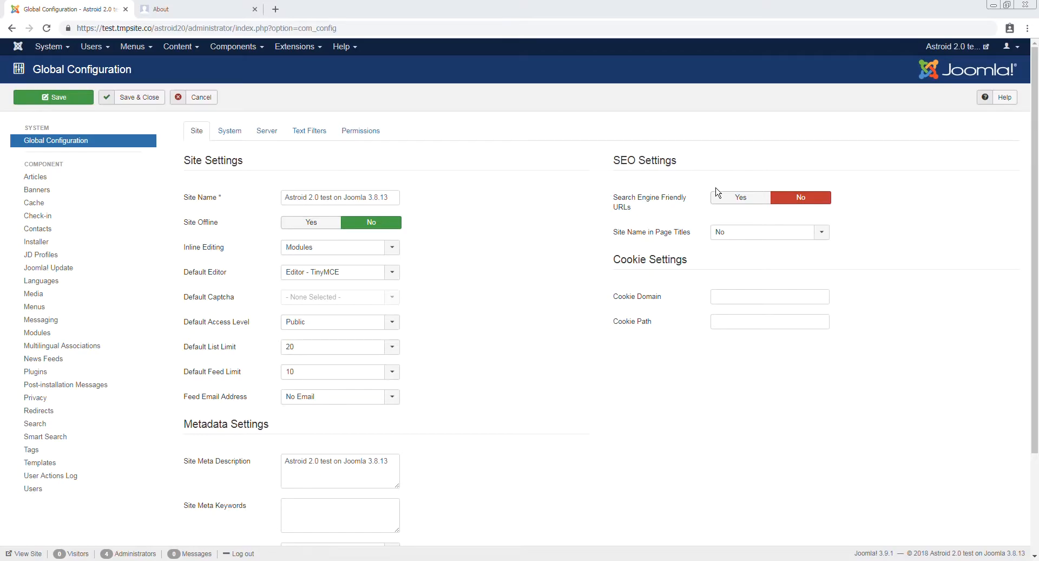
mouse_move(658, 195)
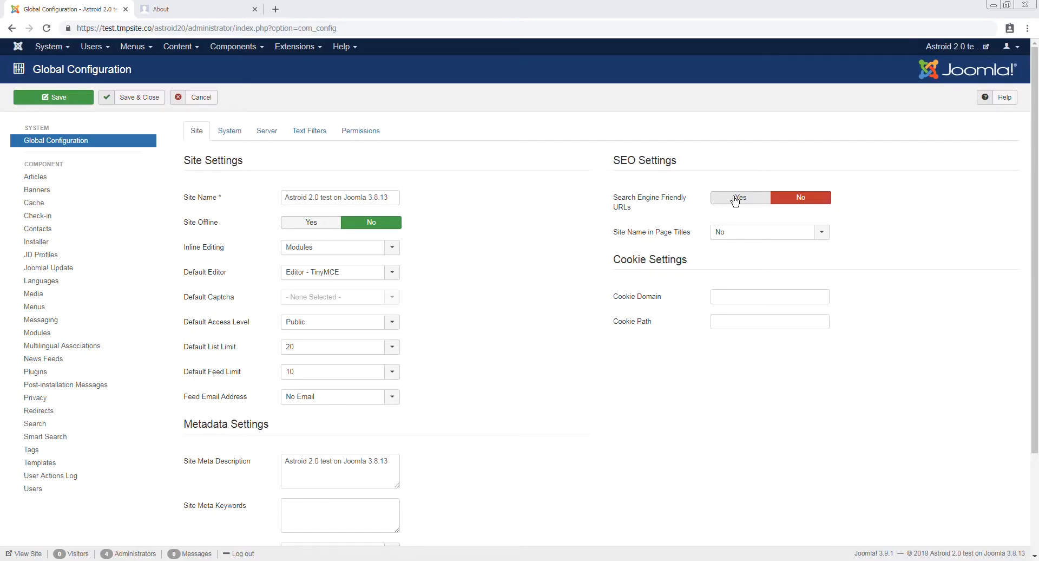
left_click(739, 197)
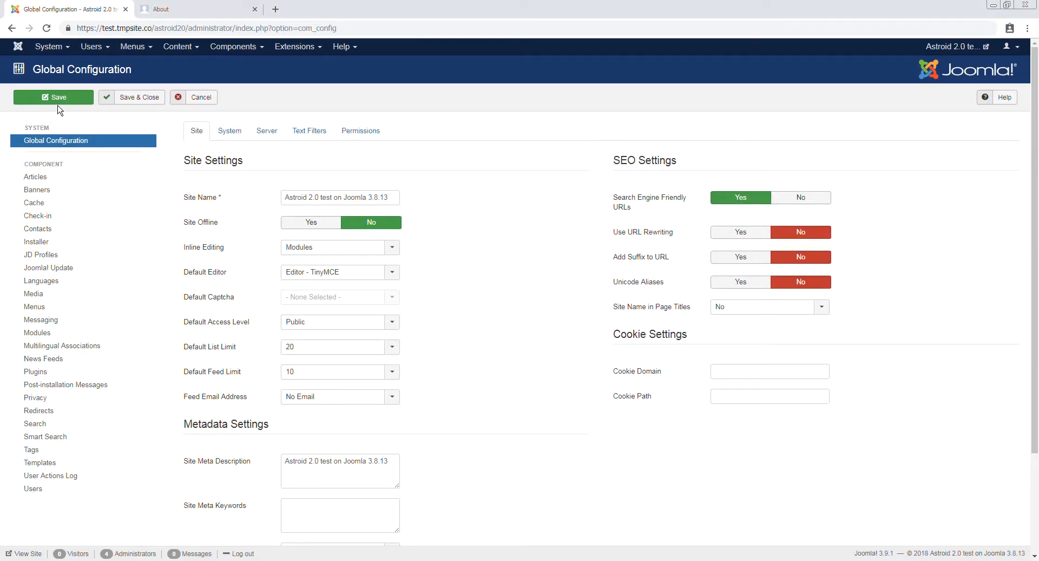
left_click(193, 9)
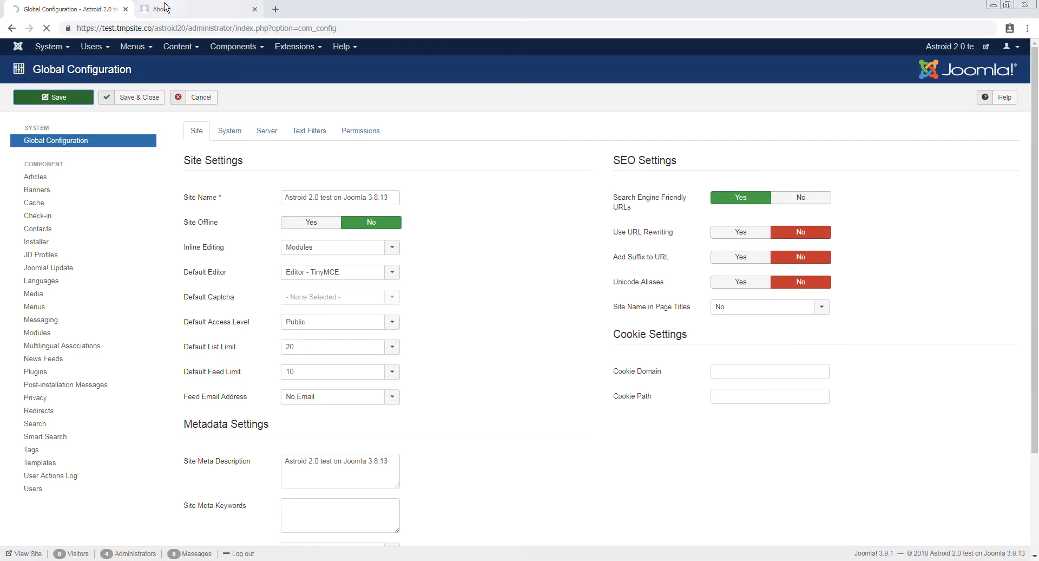
Step: Reload Home and About on the front end, now at the shorter index.php/about address
left_click(193, 9)
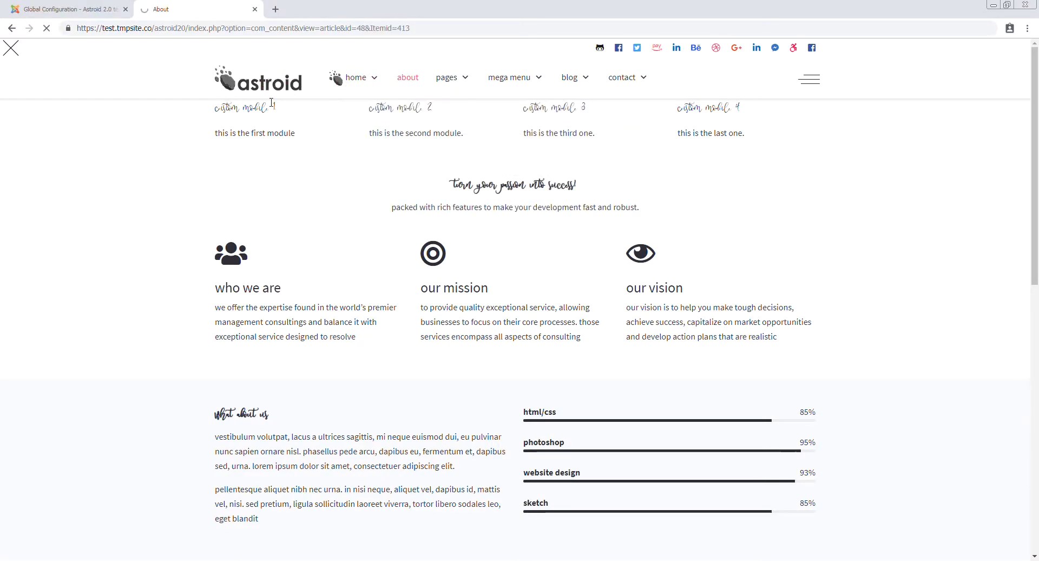
left_click(355, 78)
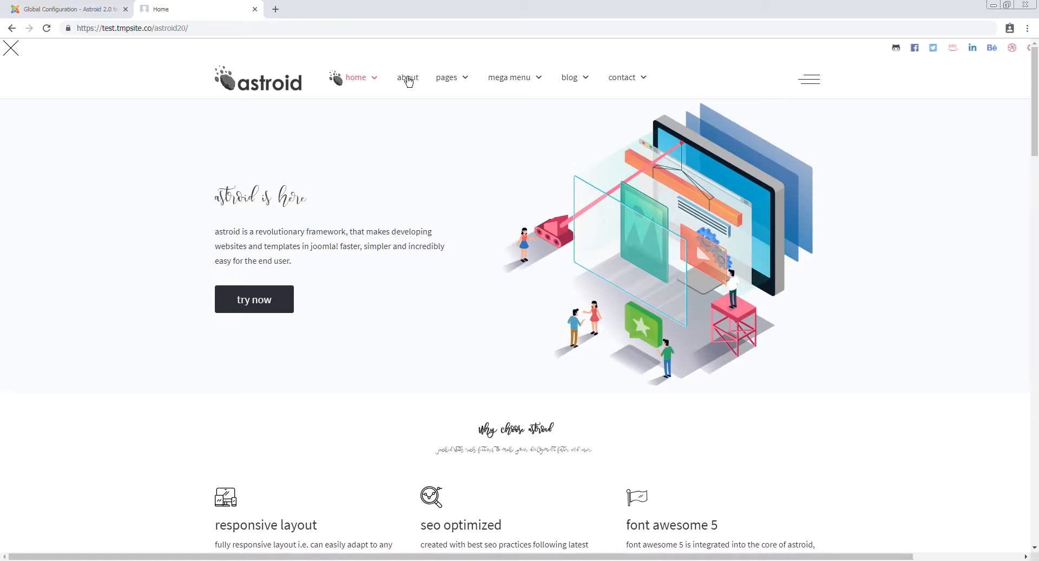
left_click(408, 78)
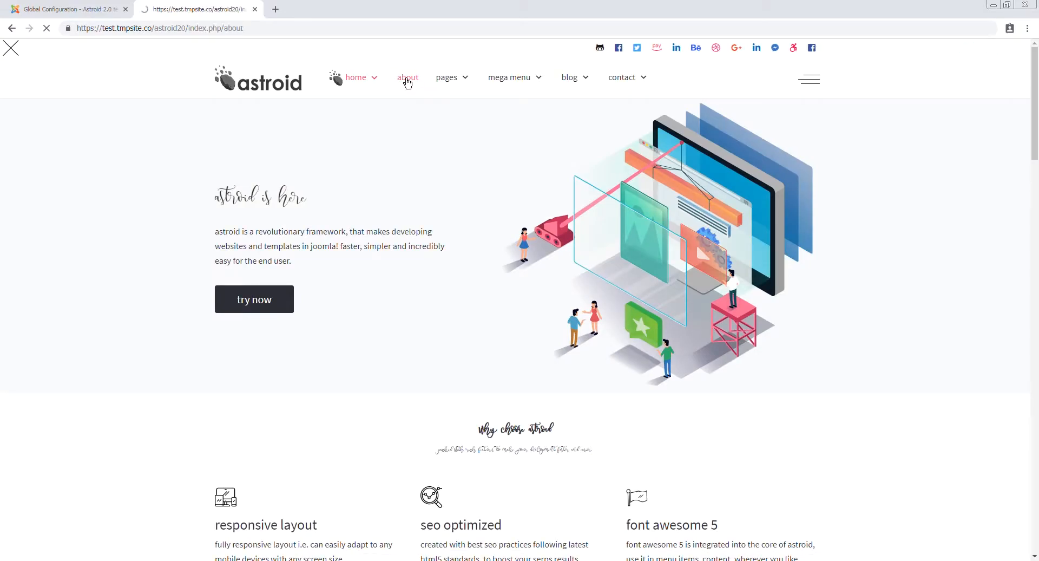
left_click(408, 78)
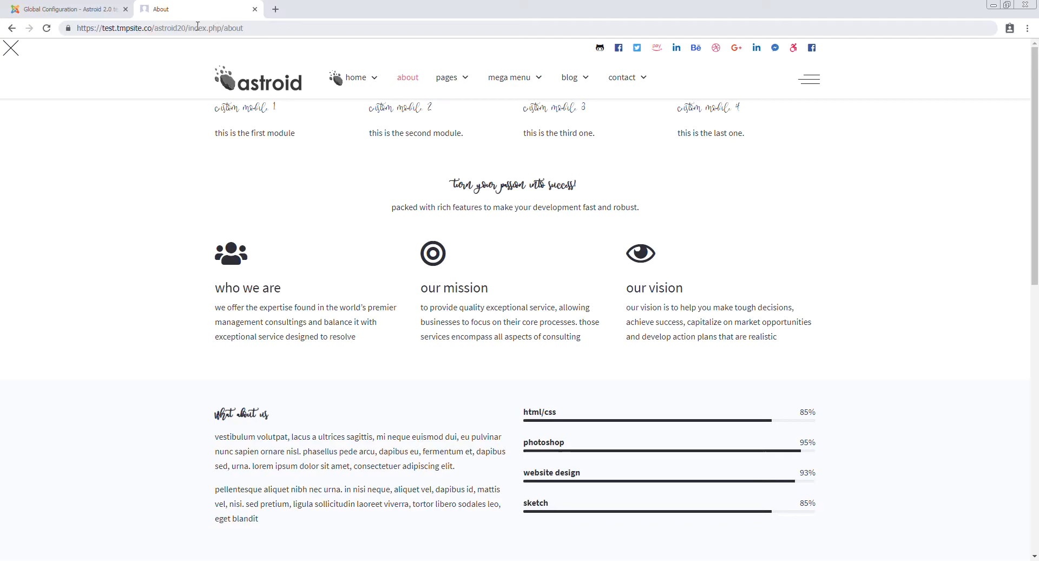
left_click(622, 78)
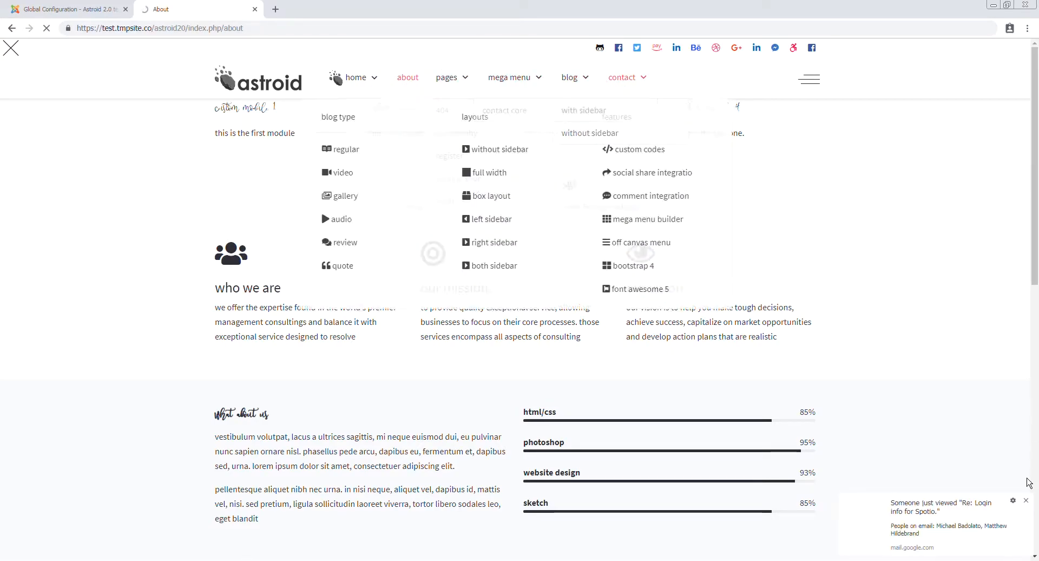
Step: View the Contact page and highlight the index.php still in its address
left_click(622, 77)
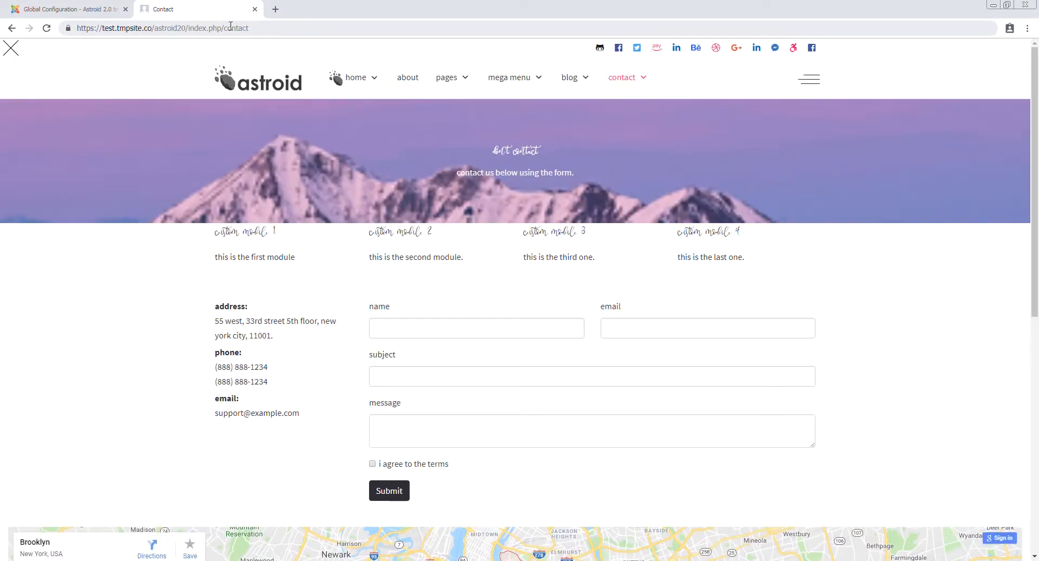
double_click(202, 28)
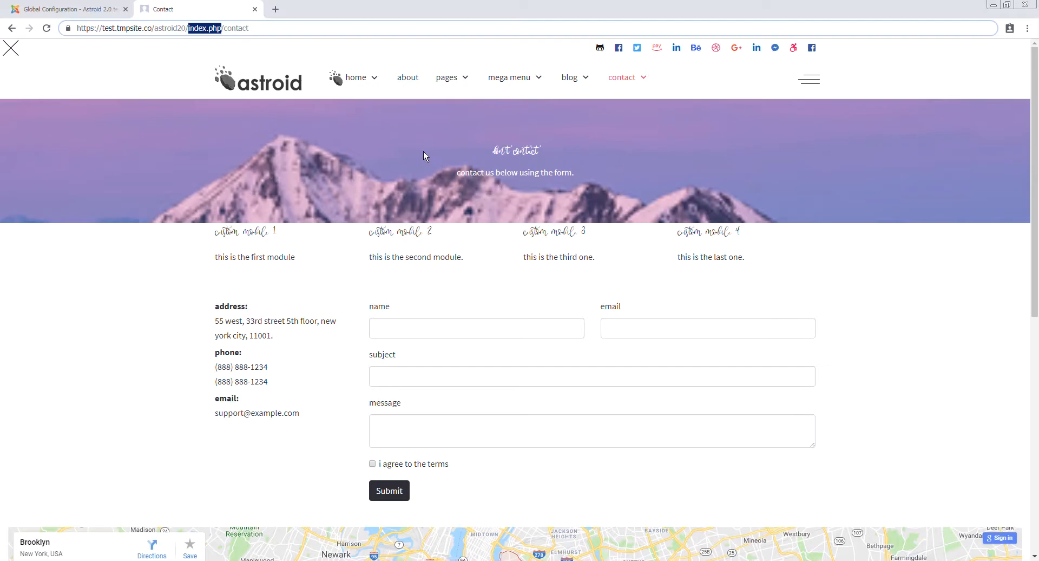
mouse_move(424, 160)
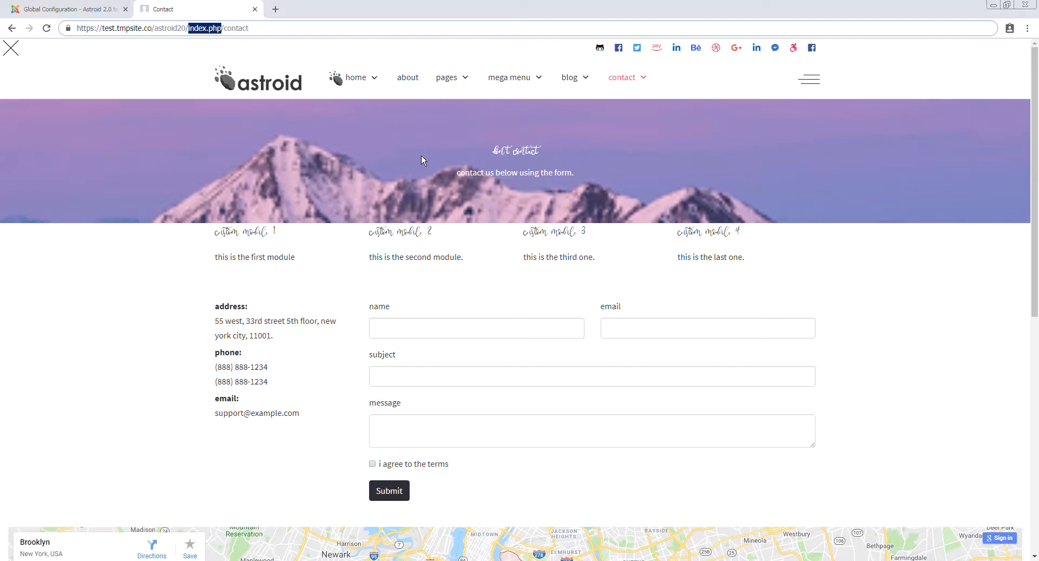
mouse_move(585, 189)
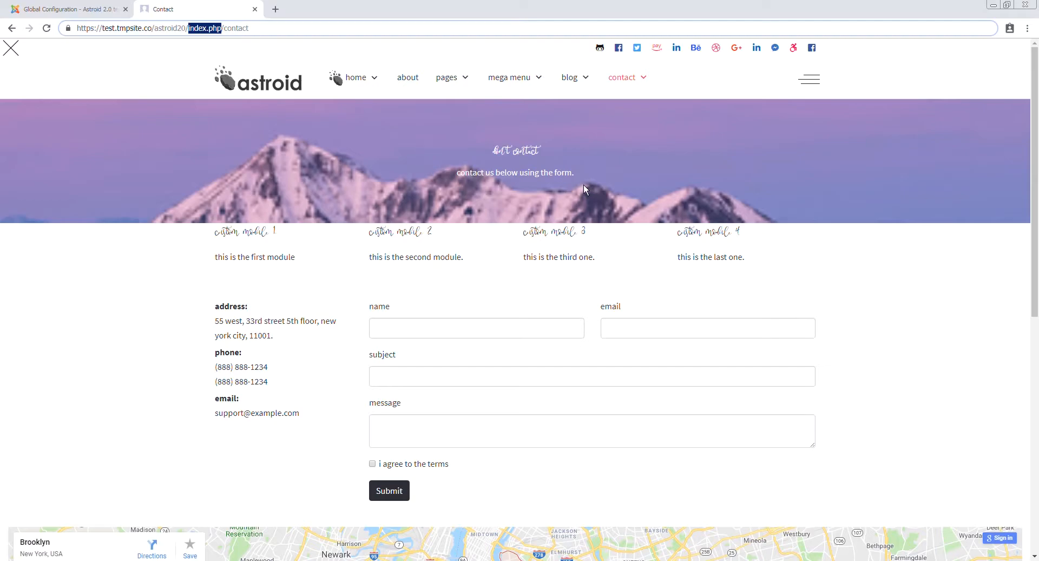
mouse_move(589, 282)
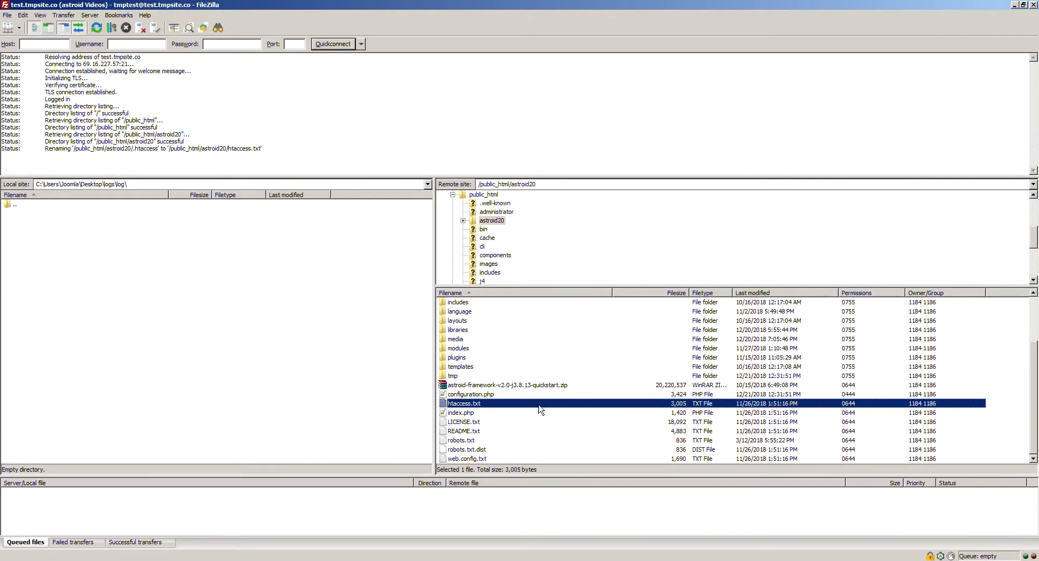
Step: In FileZilla's remote astroid20 folder, start renaming htaccess.txt
left_click(460, 412)
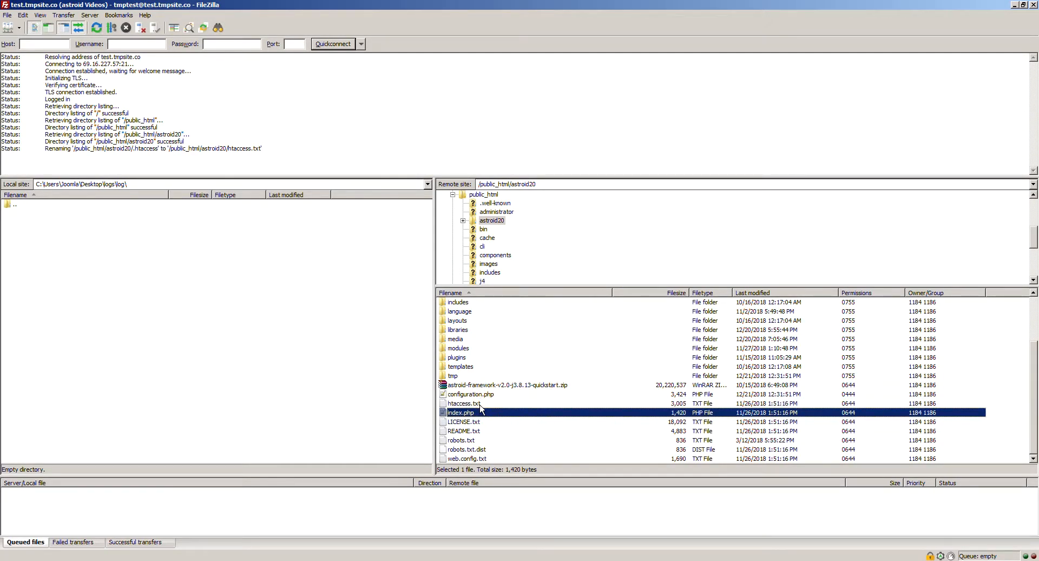
left_click(463, 402)
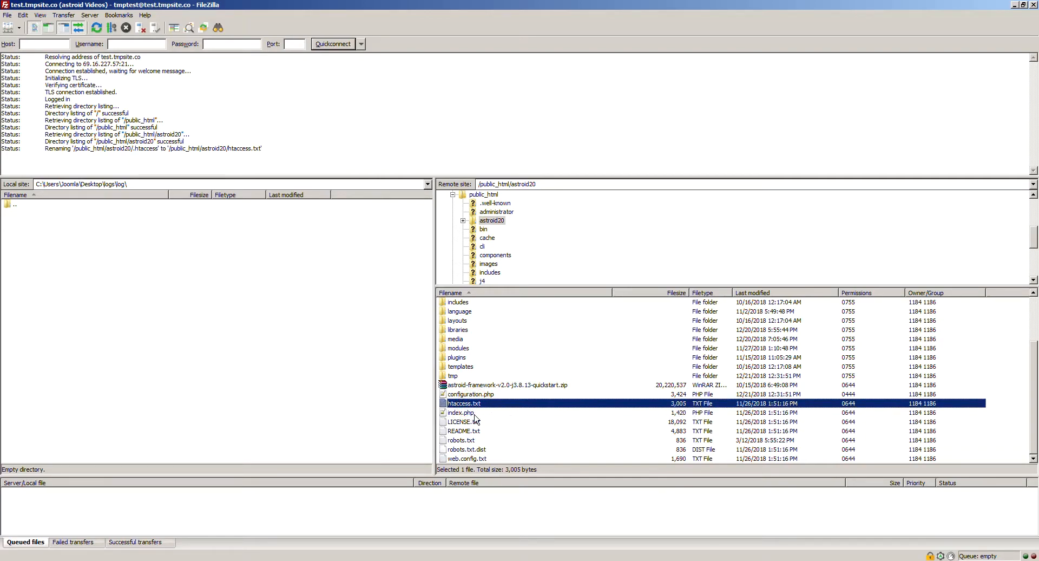
double_click(462, 403)
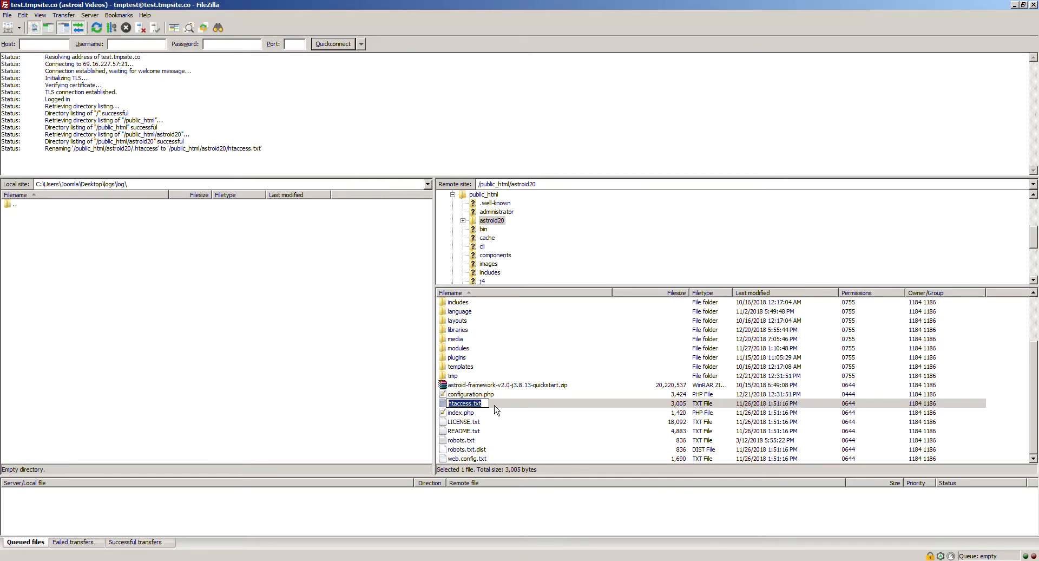
right_click(465, 403)
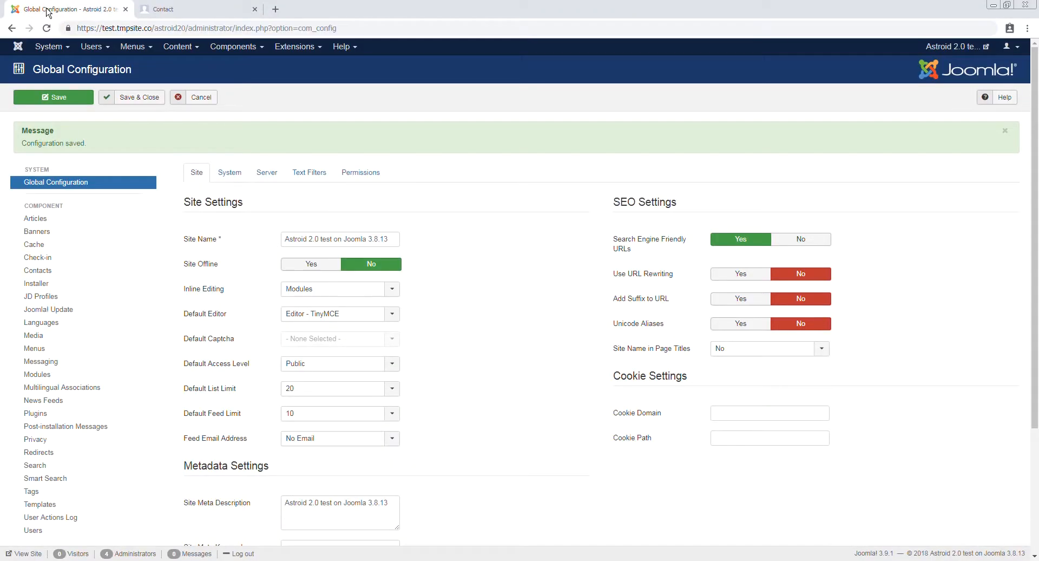
mouse_move(642, 274)
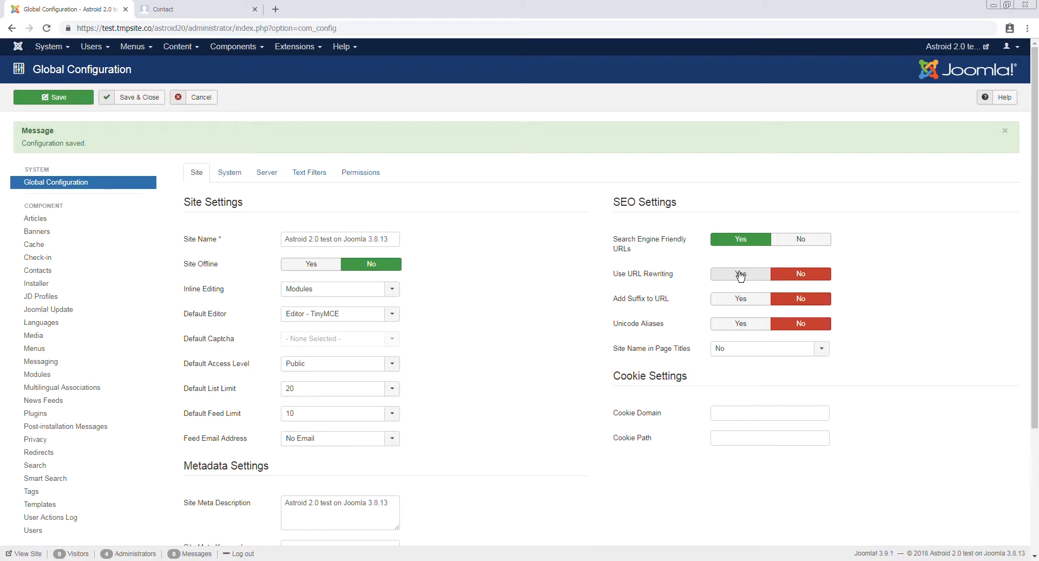
Step: Set Use URL Rewriting to Yes in the SEO settings and return to the live site
left_click(741, 274)
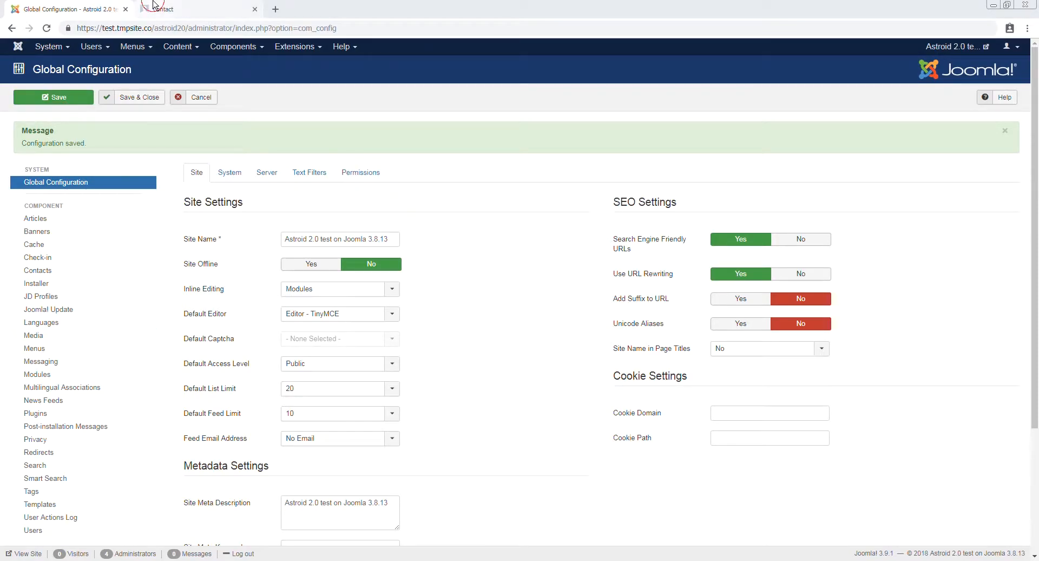
left_click(196, 8)
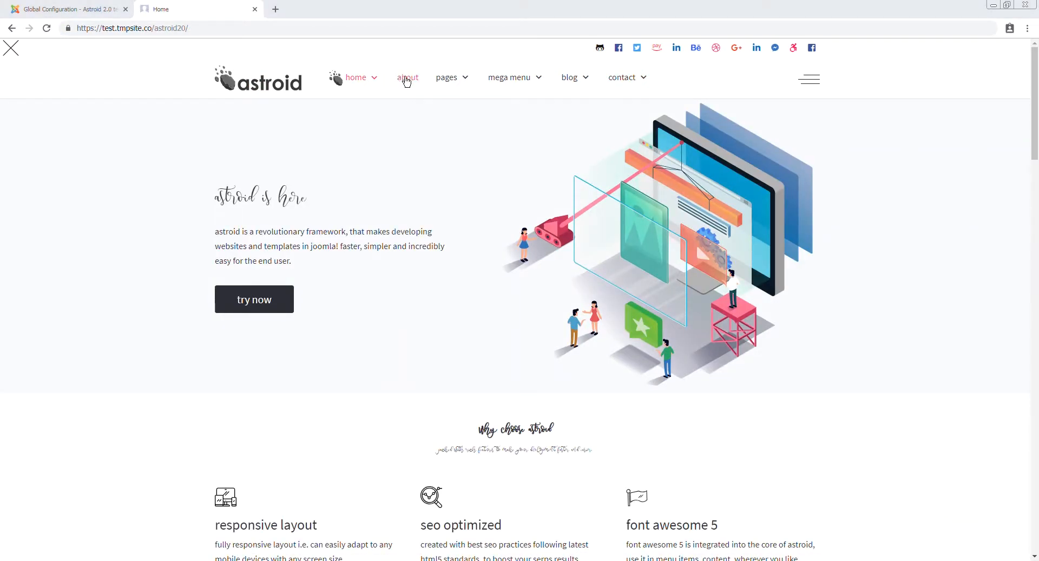
Step: Visit About and Contact, now at clean addresses like /astroid20/contact without index.php
left_click(408, 78)
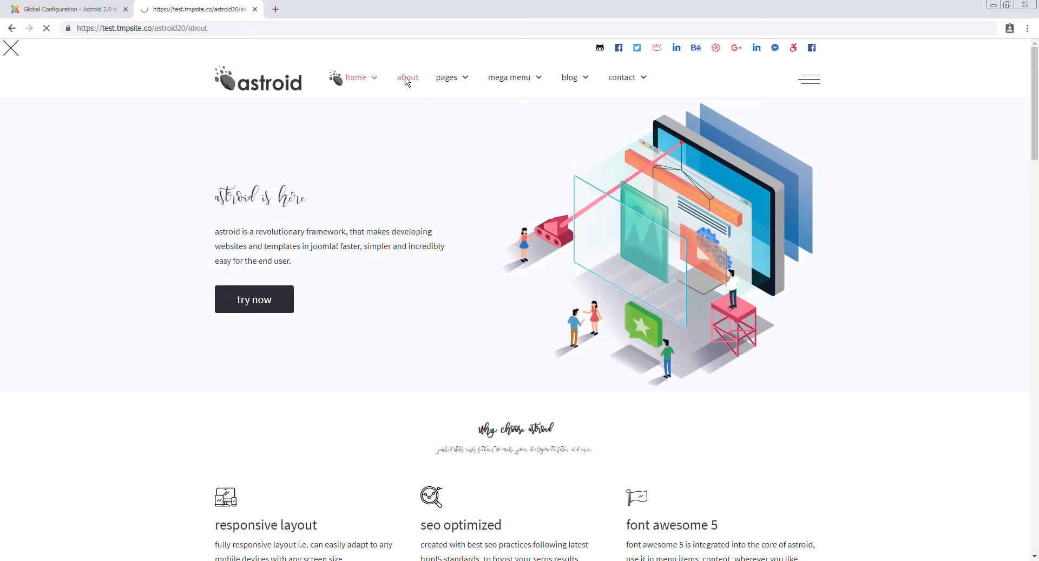
left_click(408, 78)
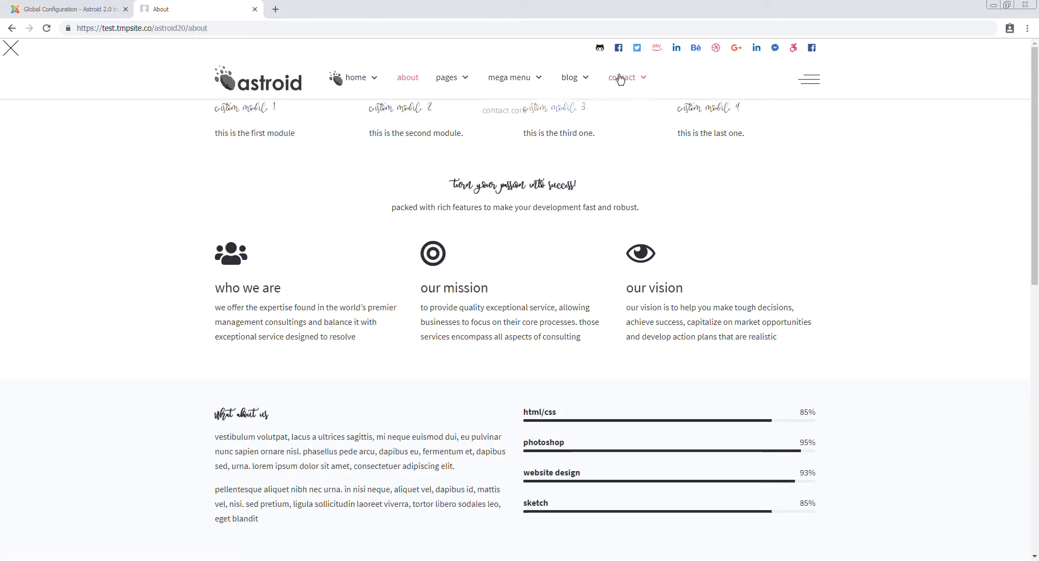
left_click(621, 77)
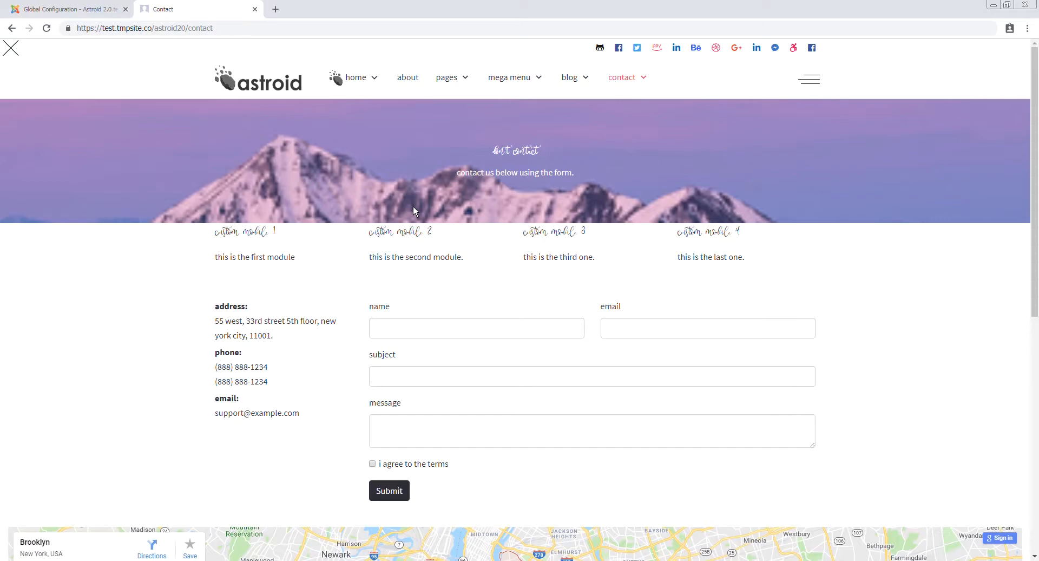
mouse_move(446, 192)
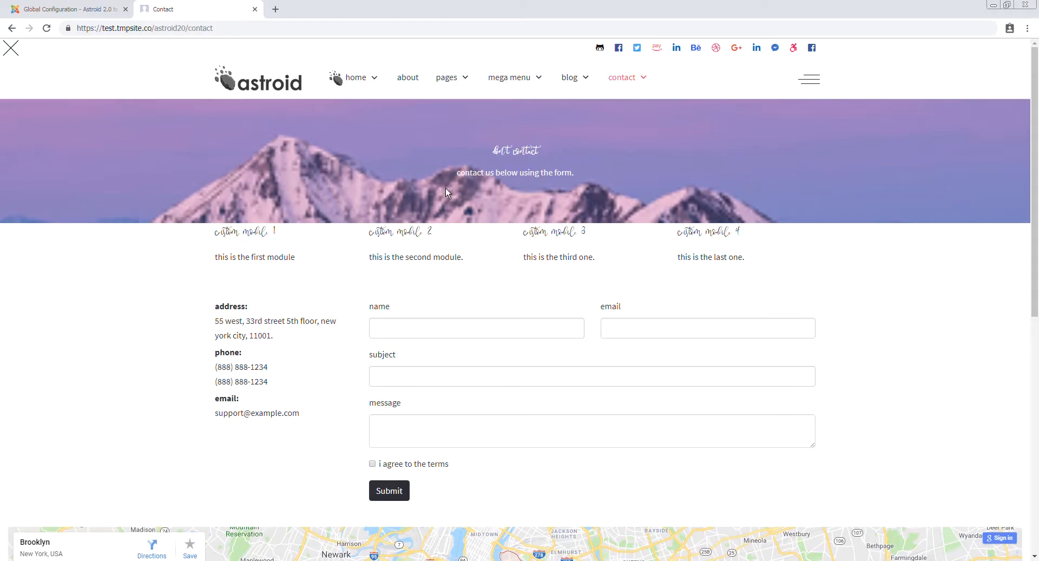
mouse_move(415, 203)
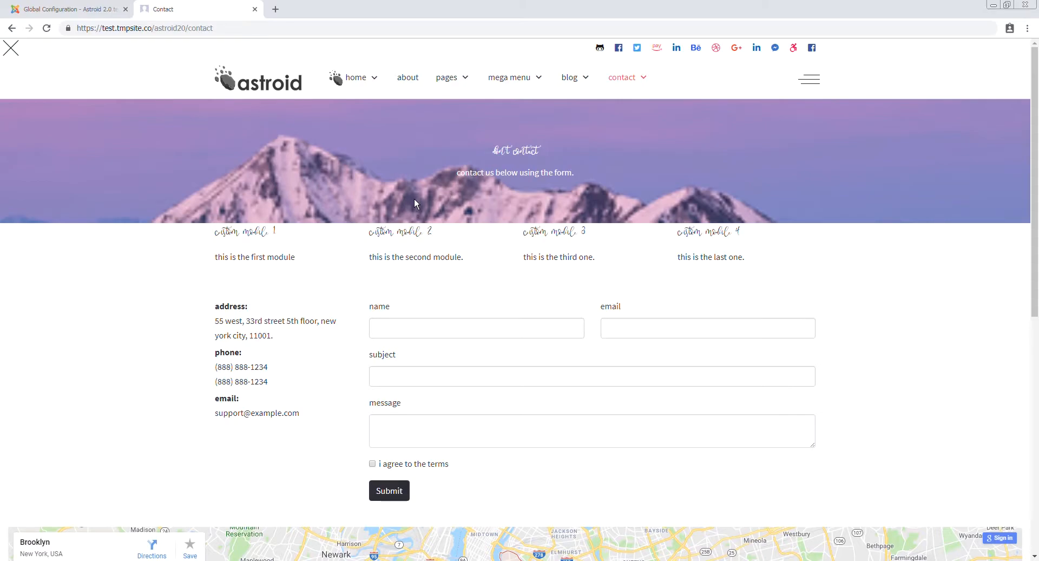
mouse_move(10, 498)
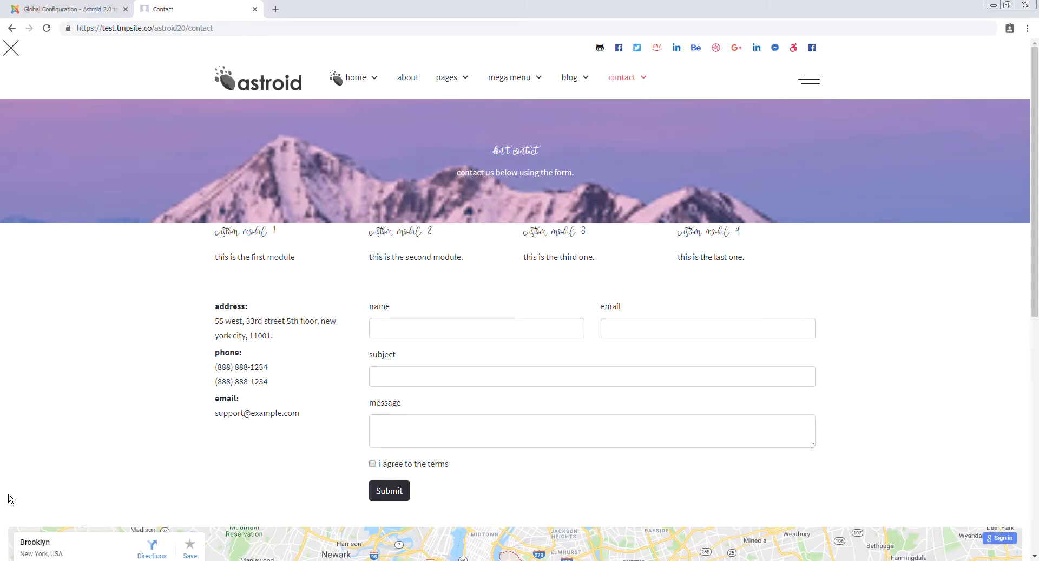